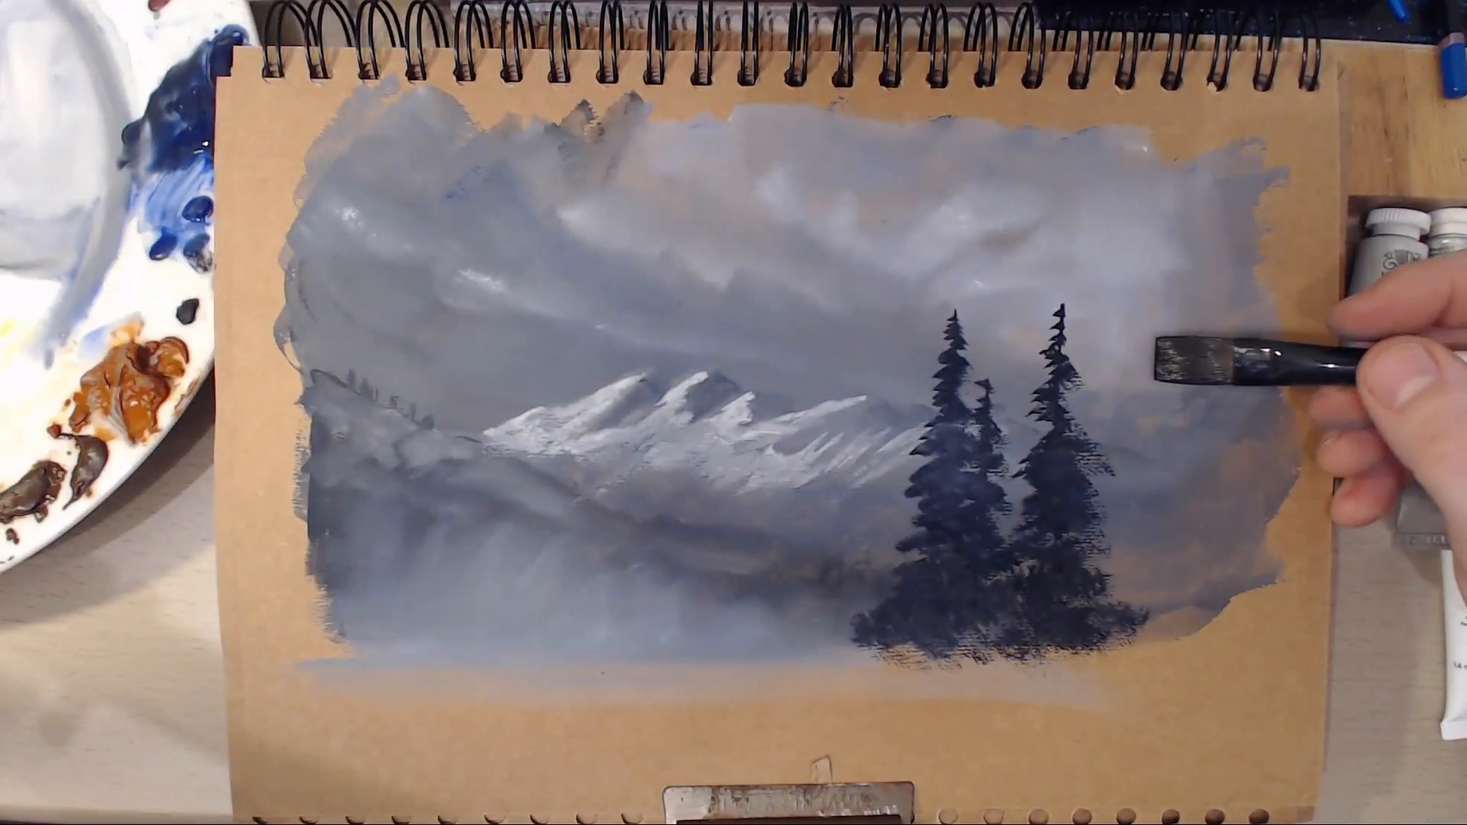
mouse_move(1216, 346)
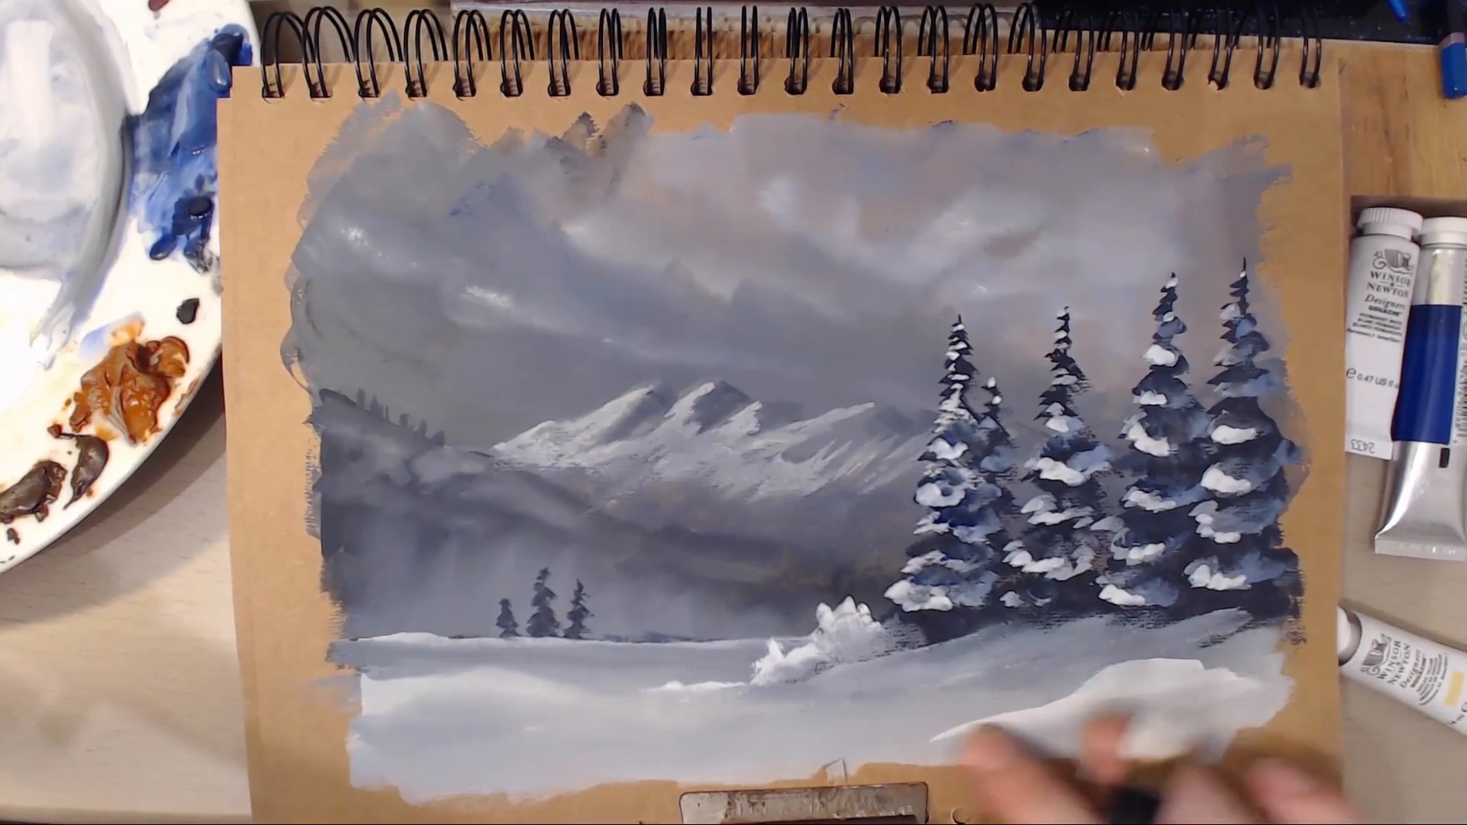
mouse_move(1263, 729)
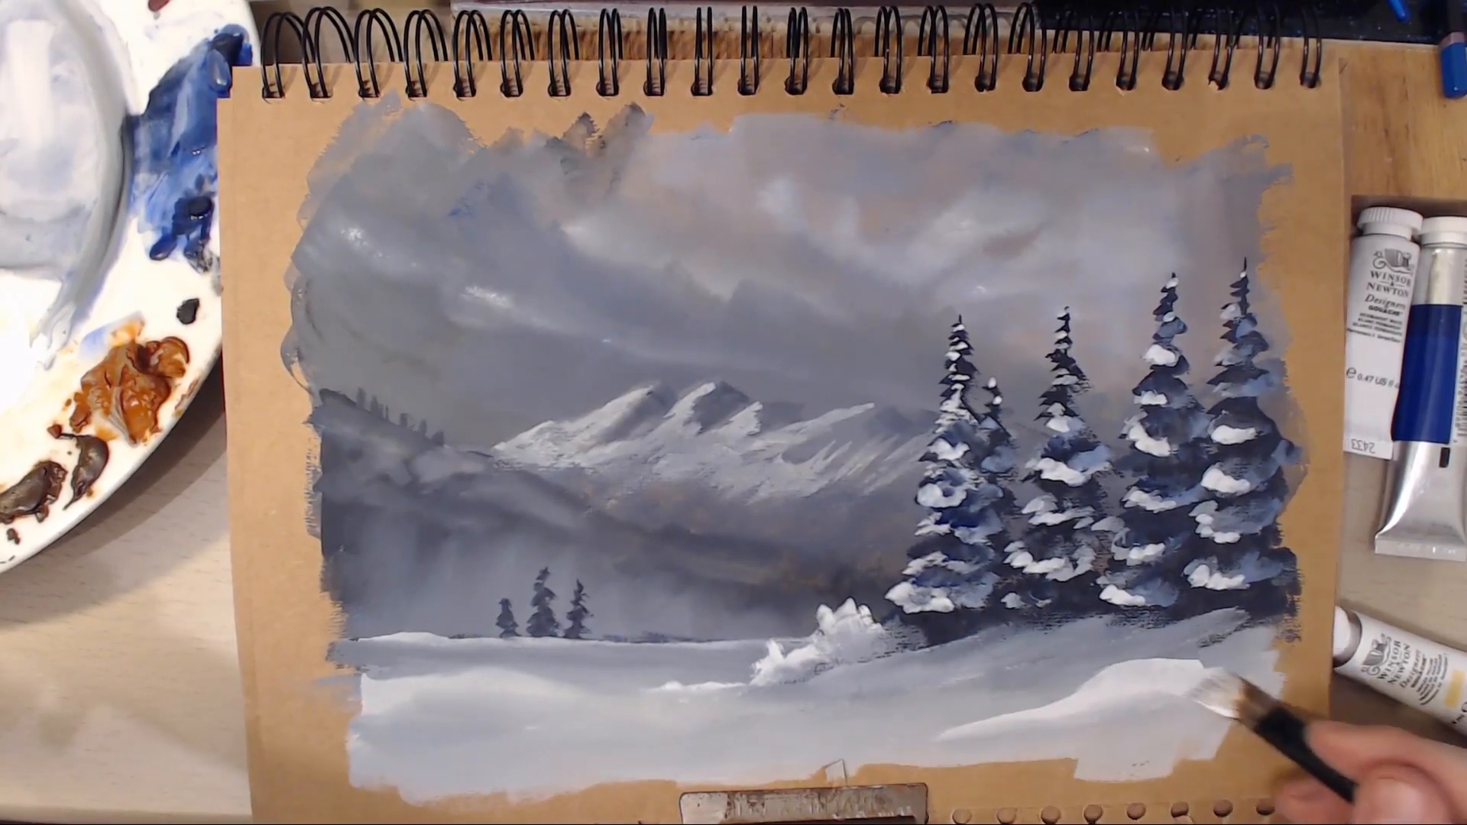